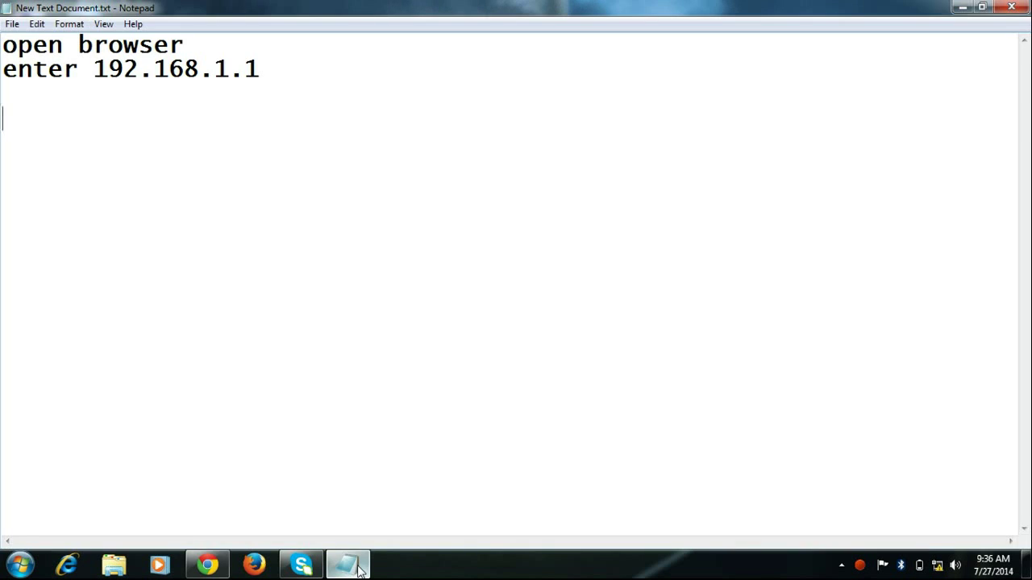
left_click(207, 564)
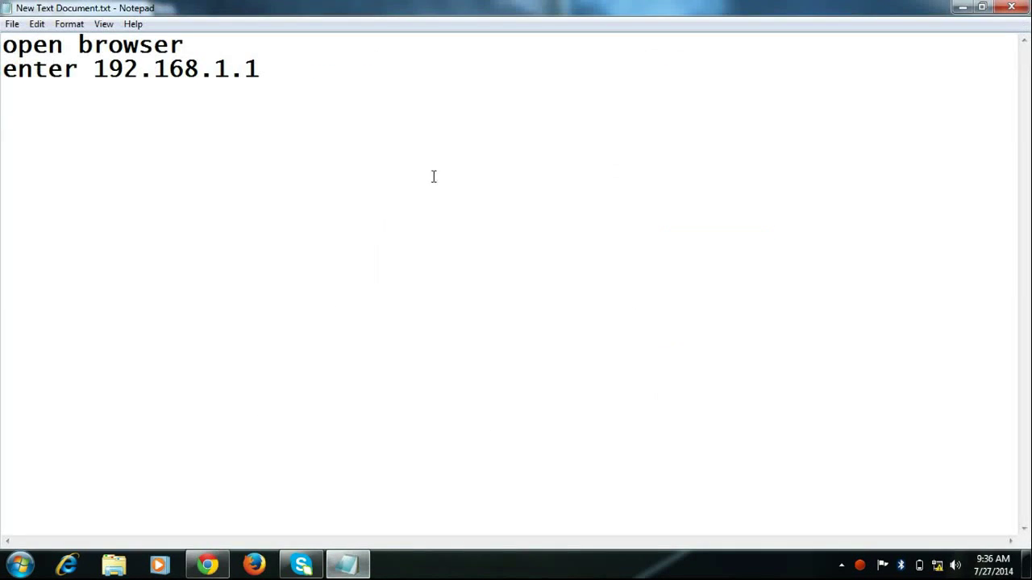
type("enter")
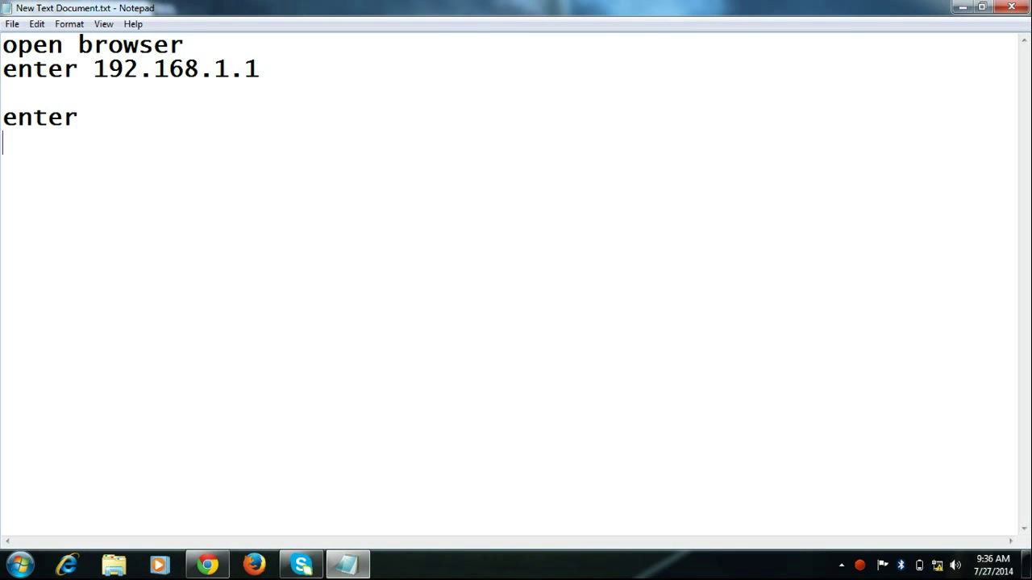
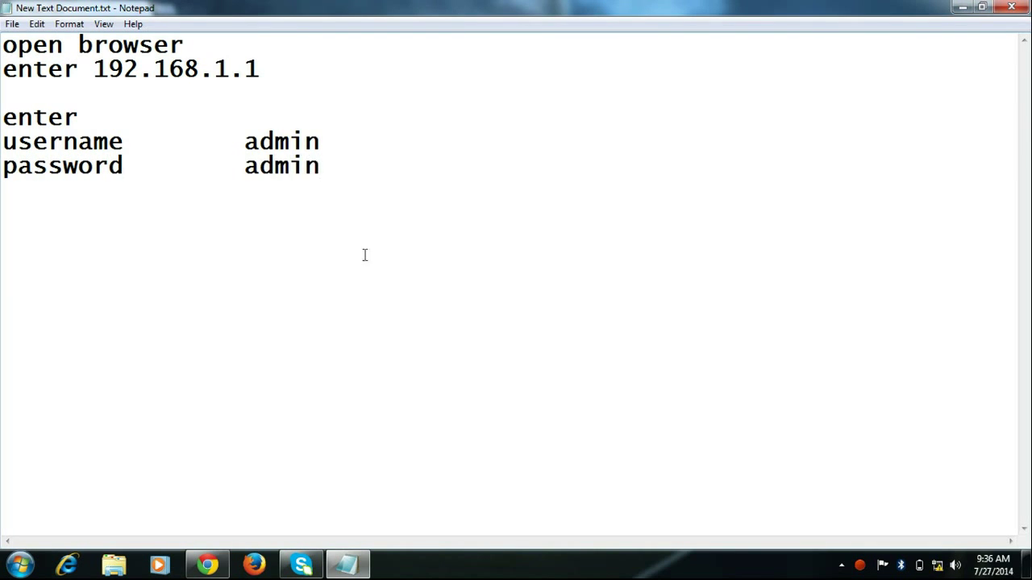
type("ad")
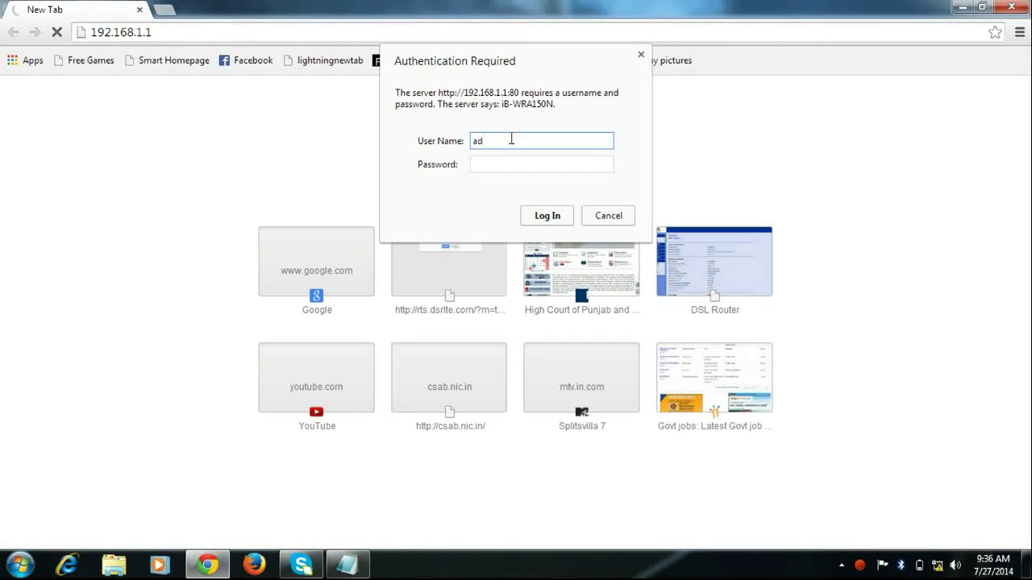
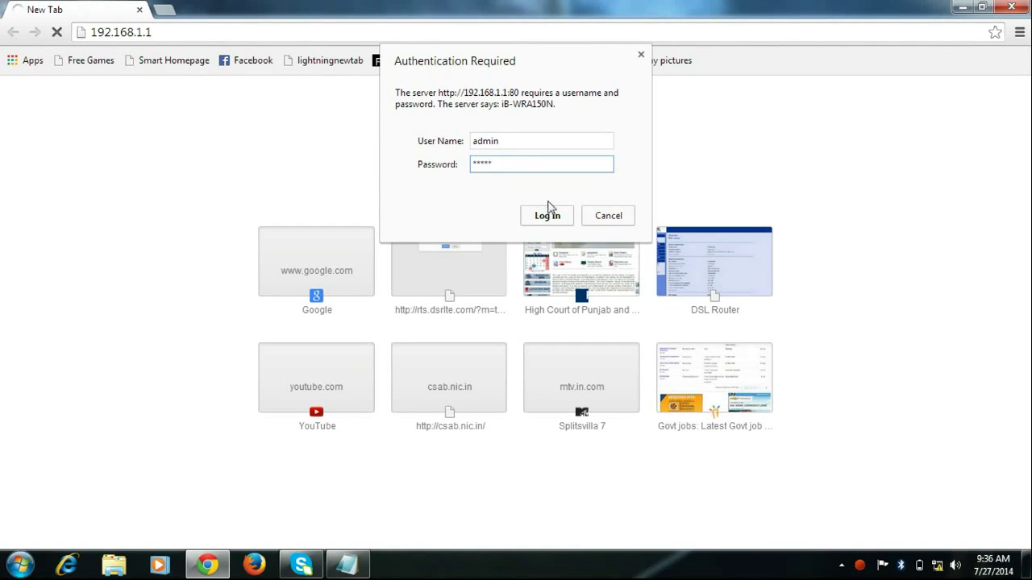
left_click(546, 215)
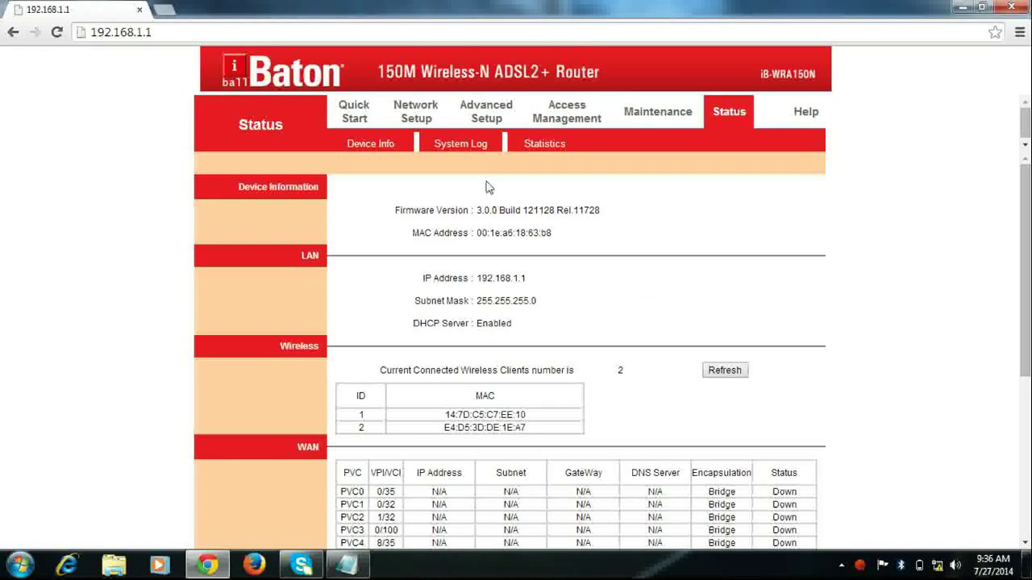
Launch the Quick Start wizard and advance it to the time zone step
left_click(354, 111)
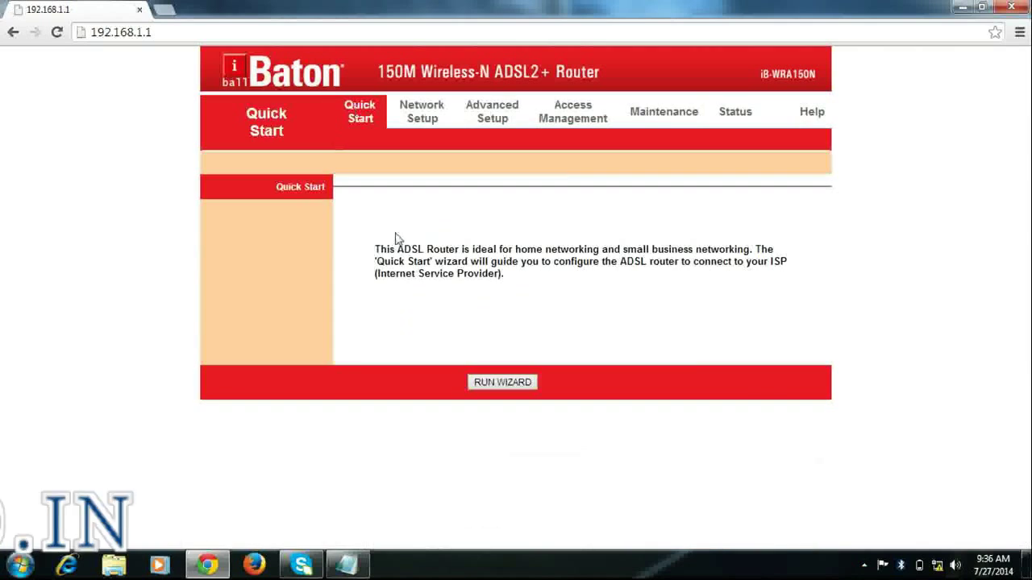
left_click(502, 382)
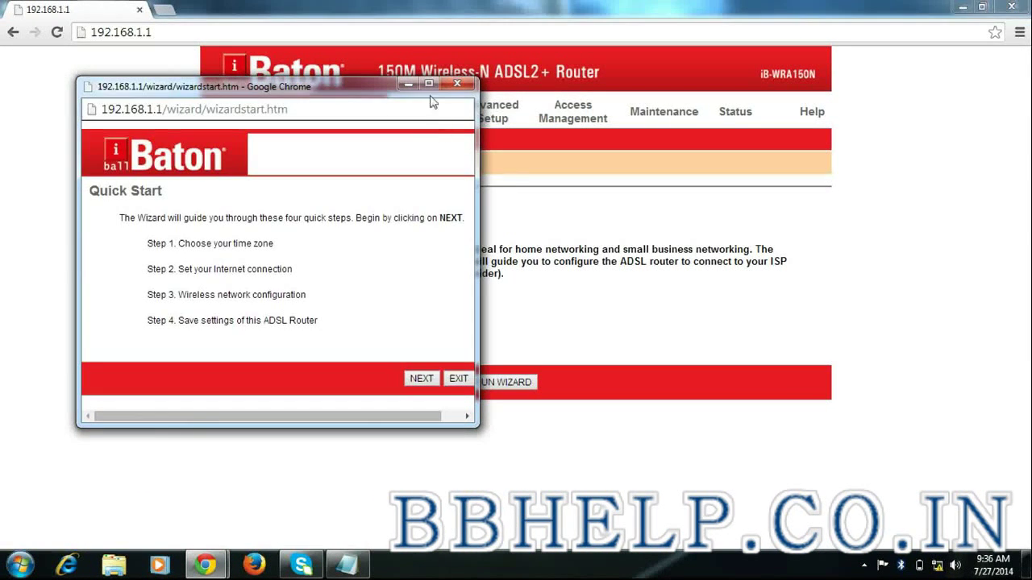
left_click(421, 378)
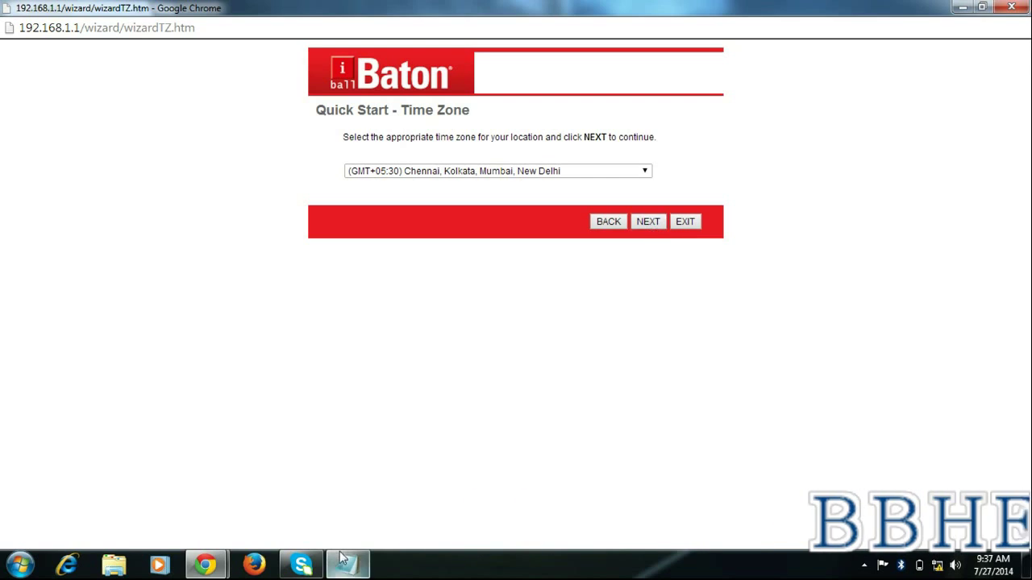
left_click(348, 562)
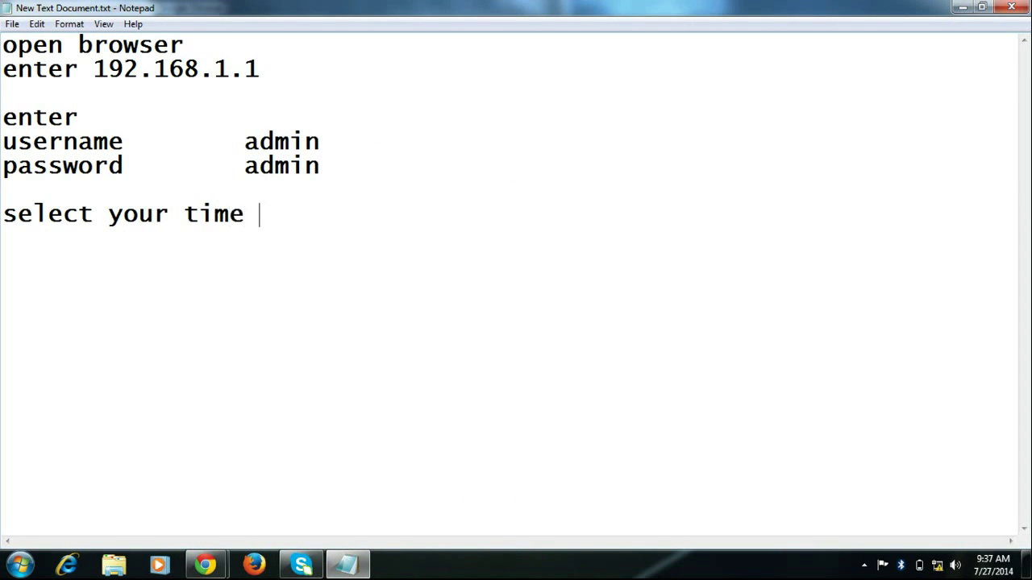
Finish the 'select your time zone' note and add 'select PPPoe' in Notepad
type("zone")
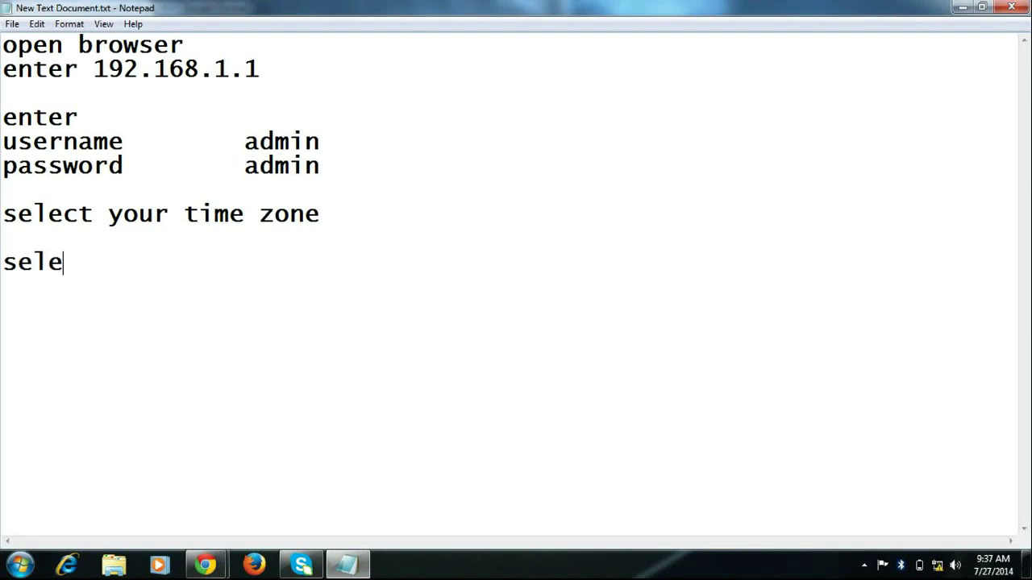
type("ct PPPoe")
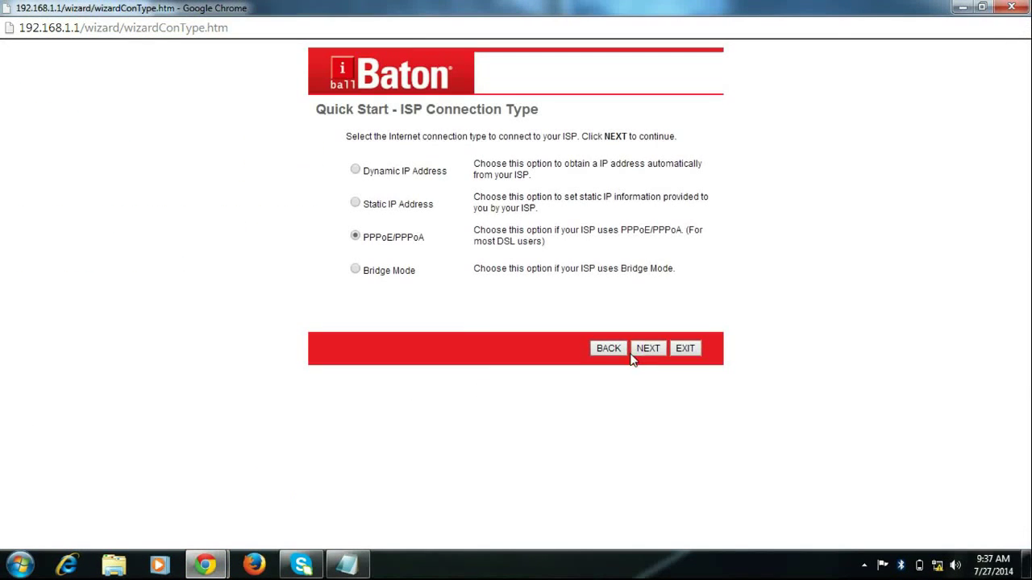
mouse_move(631, 374)
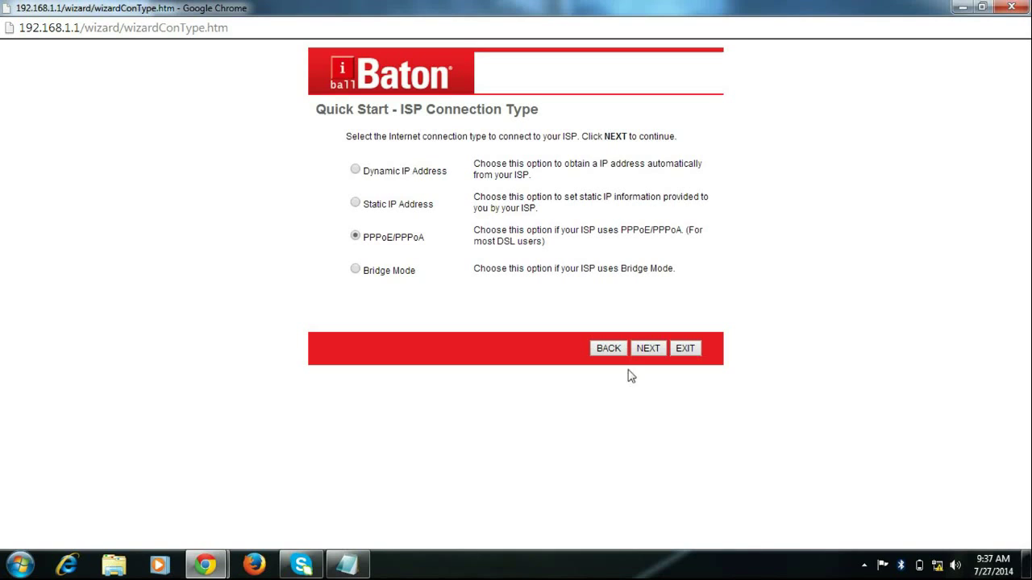
Reach the PPPoE/PPPoA page and fill in the ISP-provided username and password
left_click(648, 347)
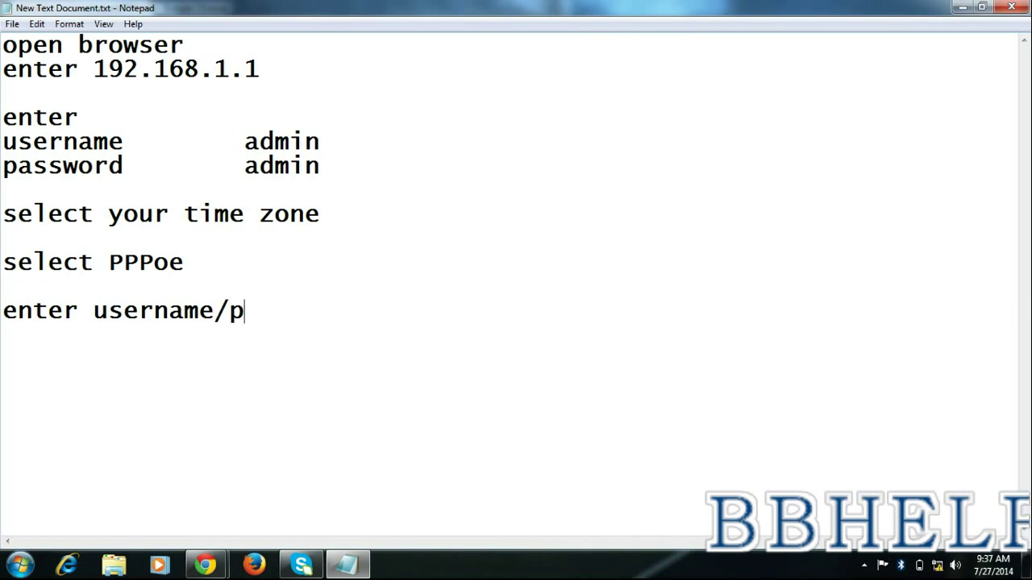
type("assword provided by your")
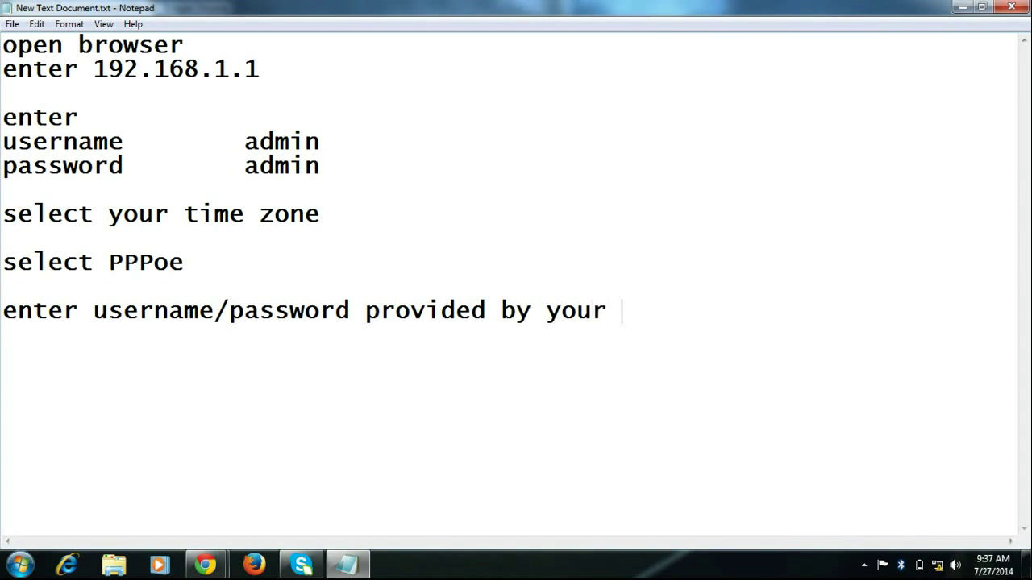
left_click(205, 563)
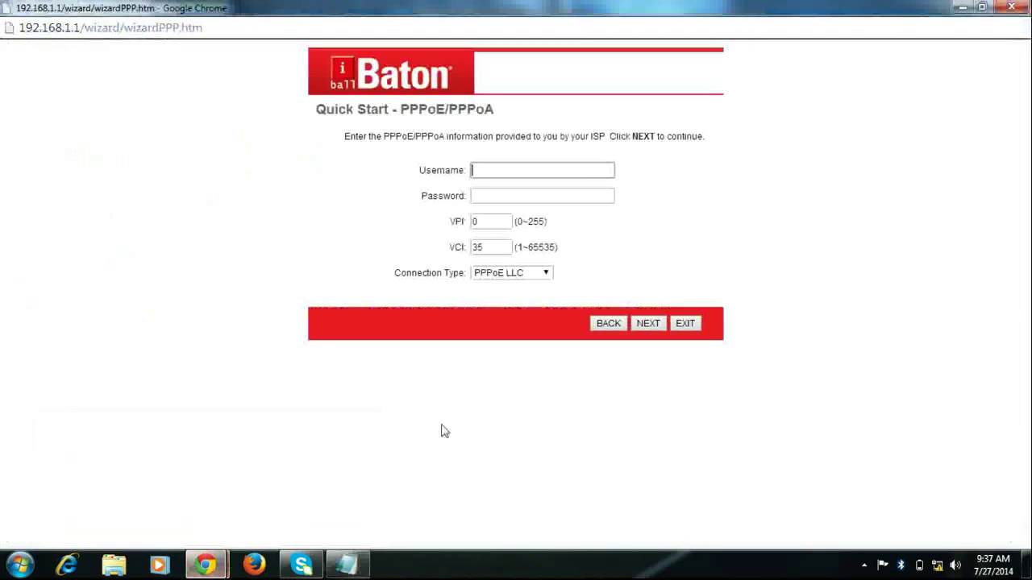
type("usernam")
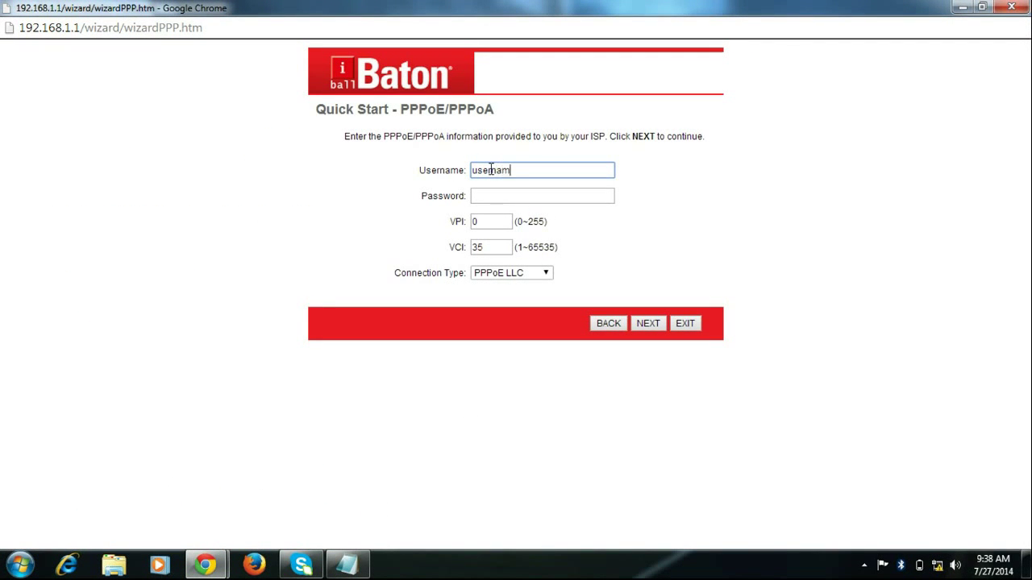
type("password")
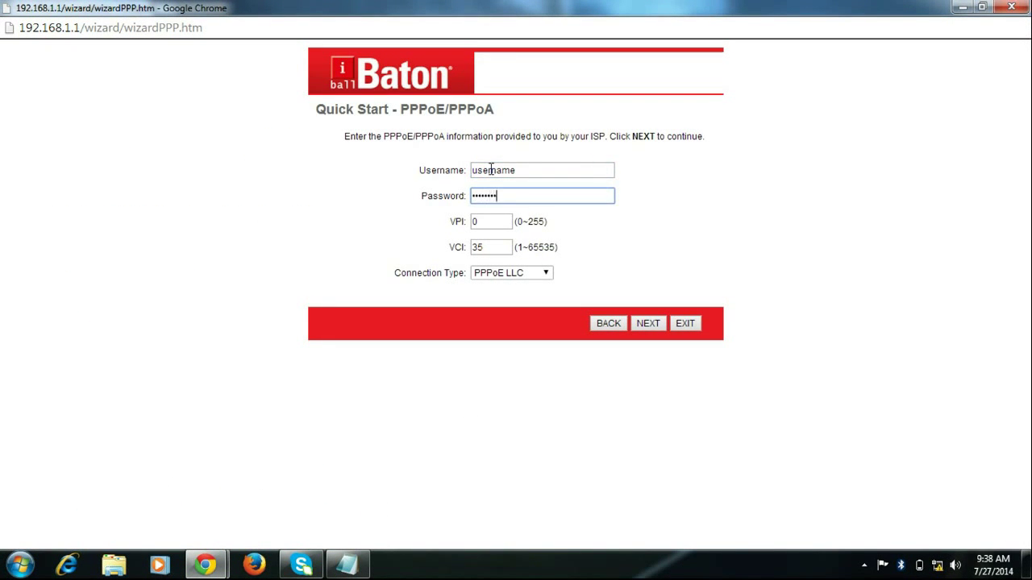
On the wireless step, replace the default SSID with 'mynetwork'
left_click(648, 323)
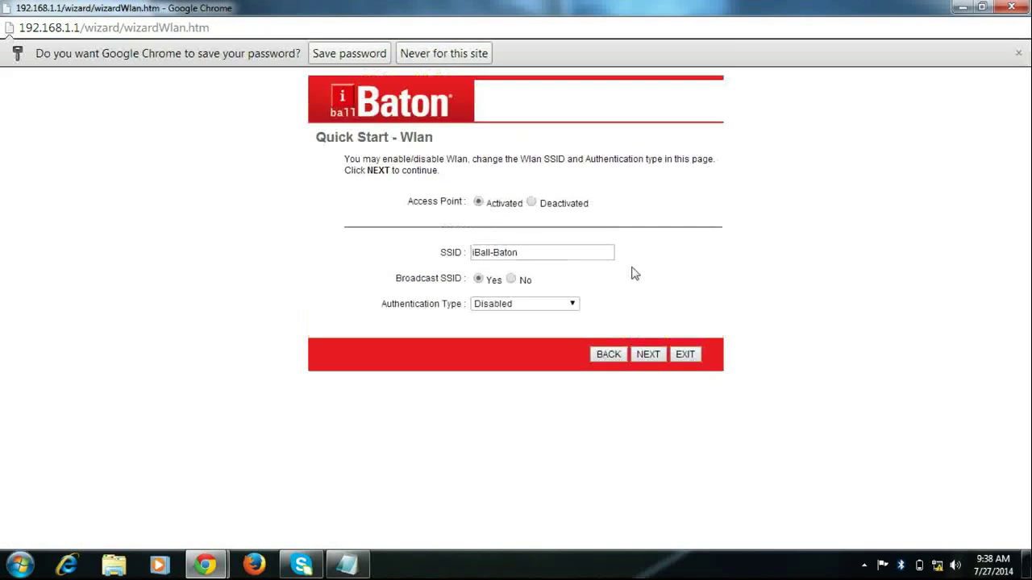
left_click(542, 252)
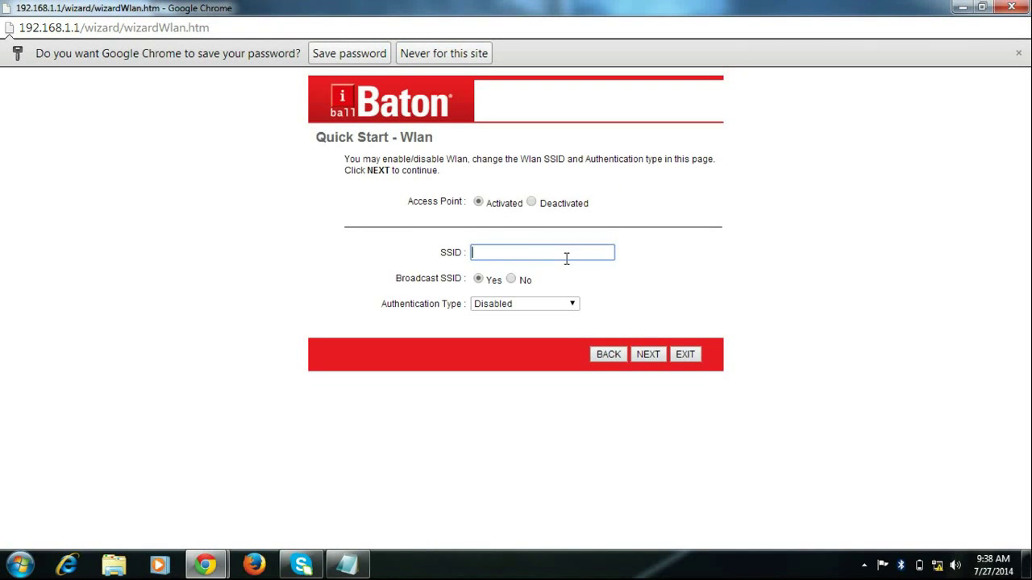
type("mynetwor")
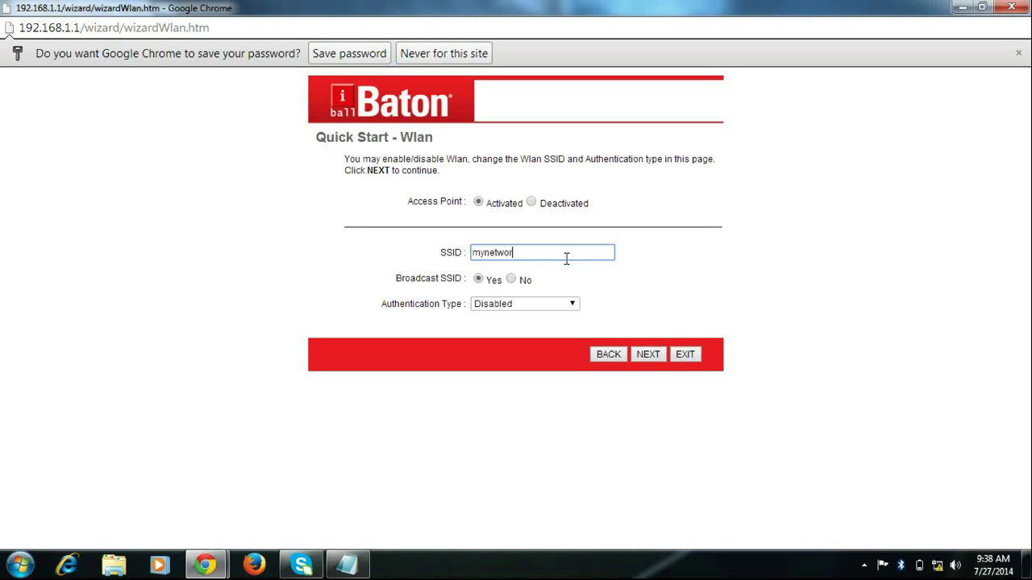
Set authentication to WPA-PSK/WPA2-PSK and enter the pre-shared key
left_click(524, 304)
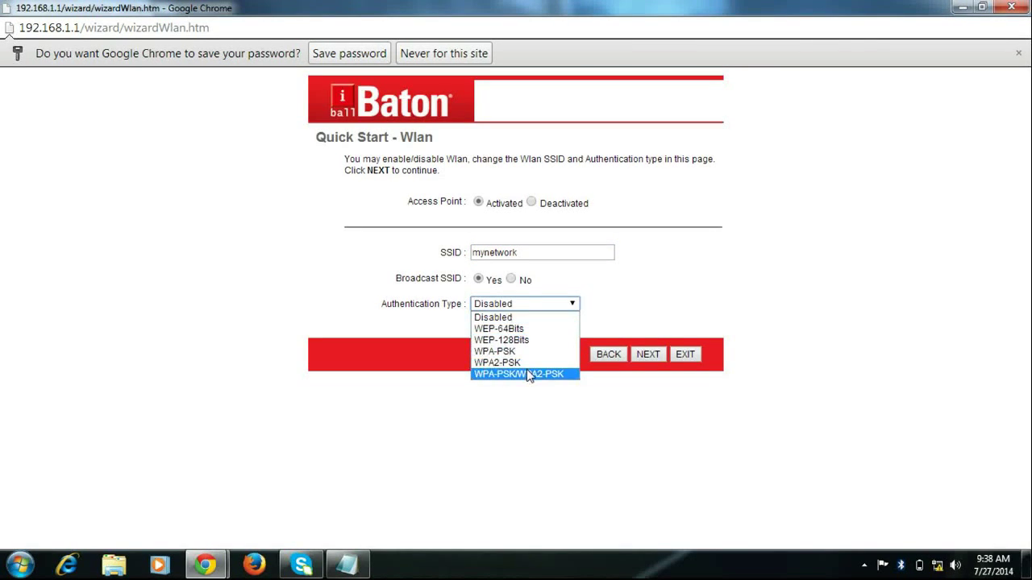
left_click(519, 373)
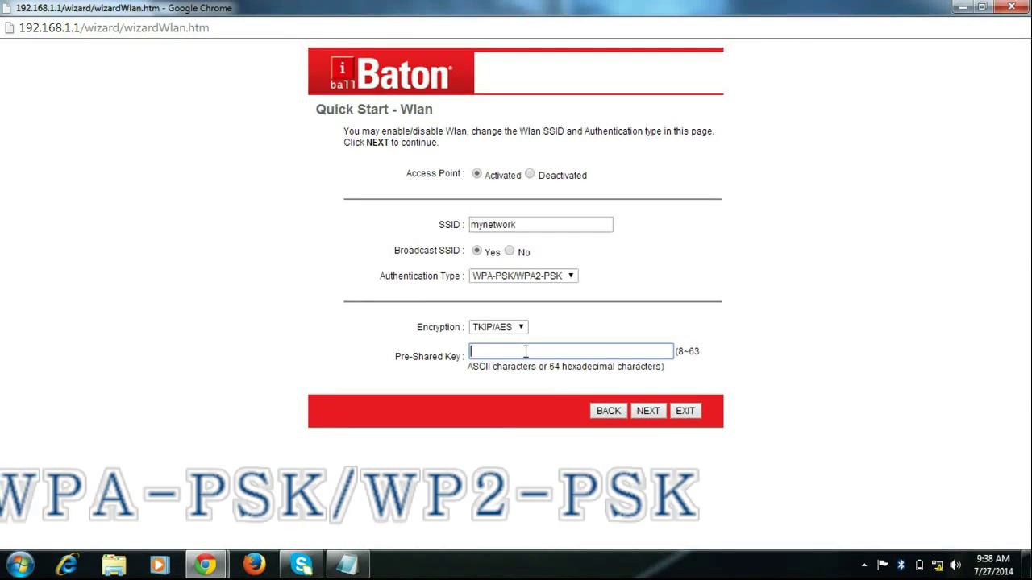
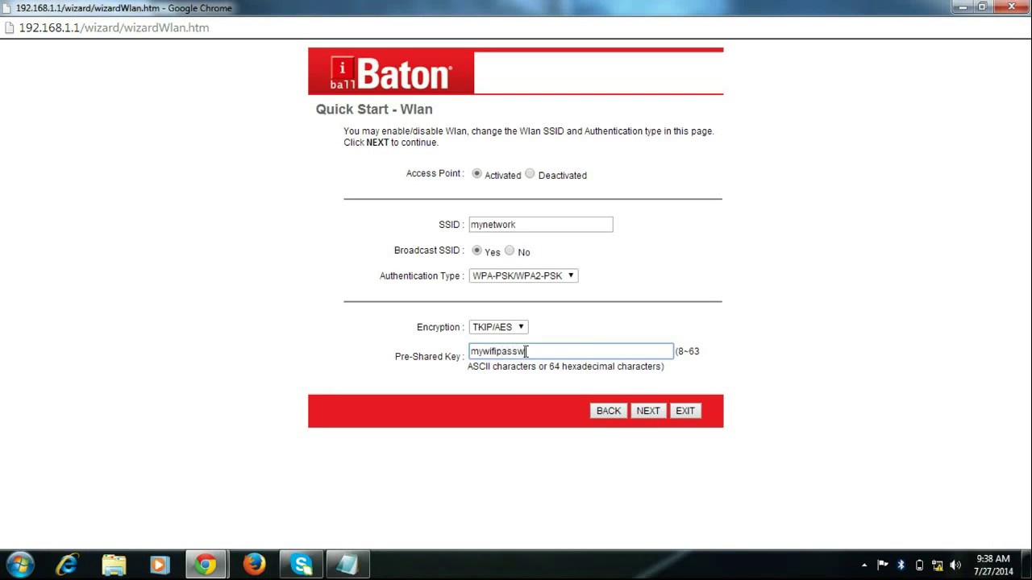
Finish the Quick Start wizard, saving its settings to the router
left_click(648, 411)
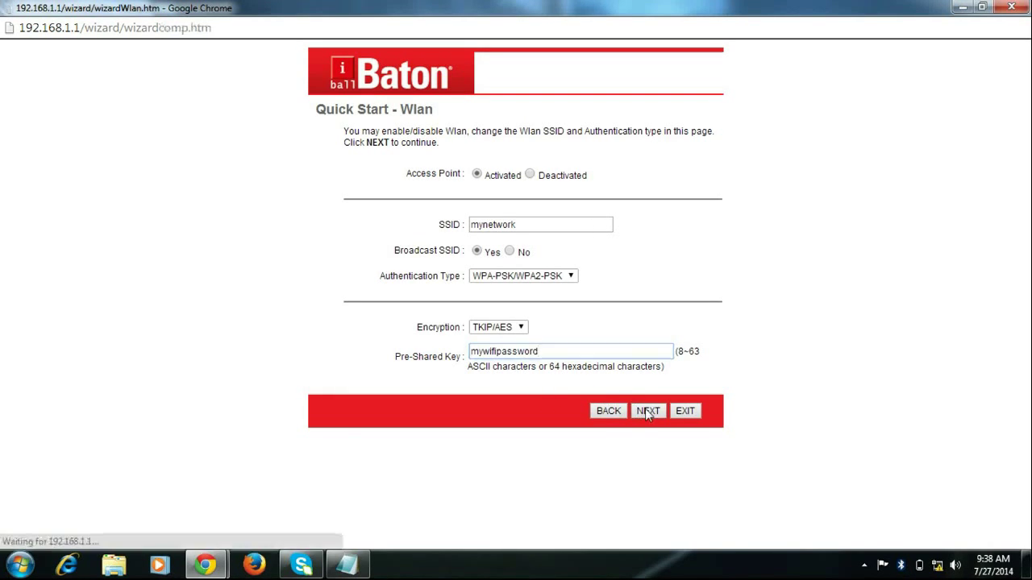
left_click(648, 411)
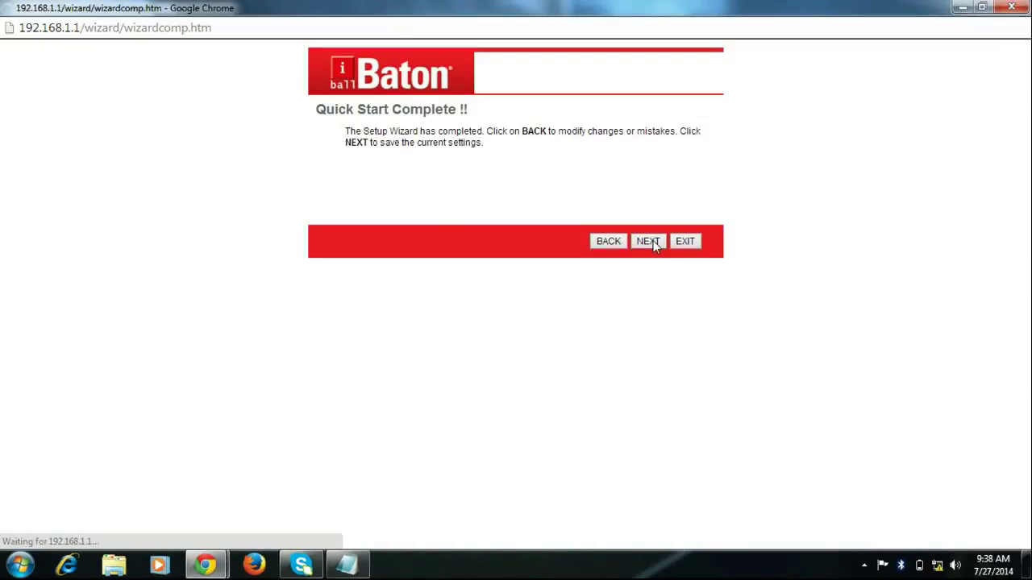
left_click(647, 241)
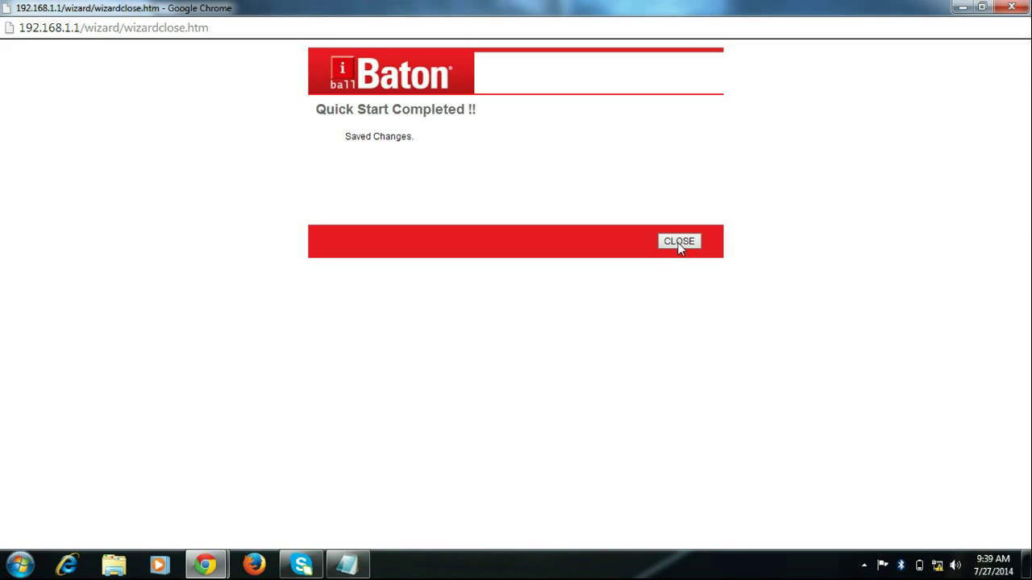
left_click(679, 241)
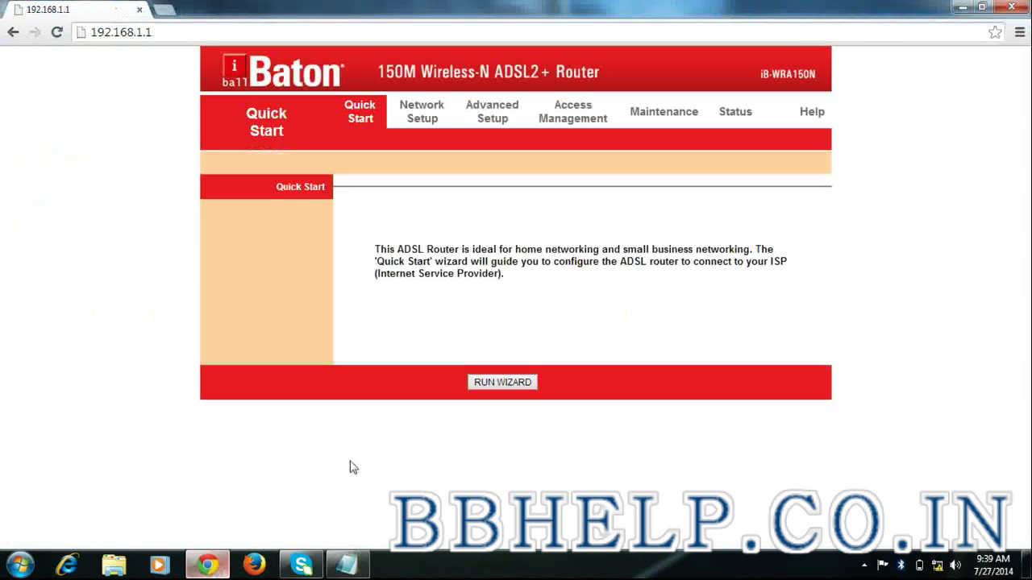
Restart the router from Maintenance > SysRestart, keeping Current Settings
left_click(657, 111)
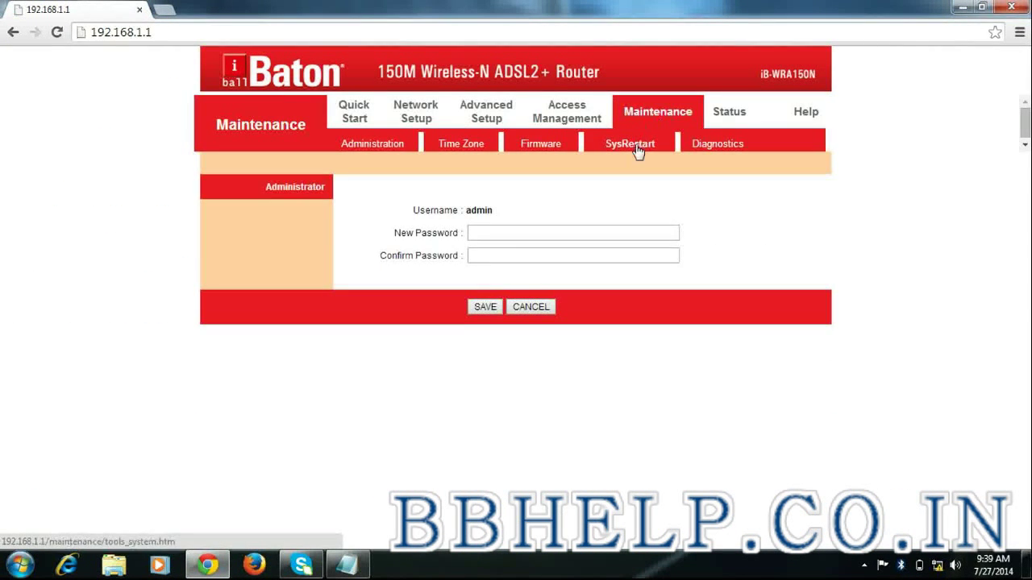
left_click(629, 143)
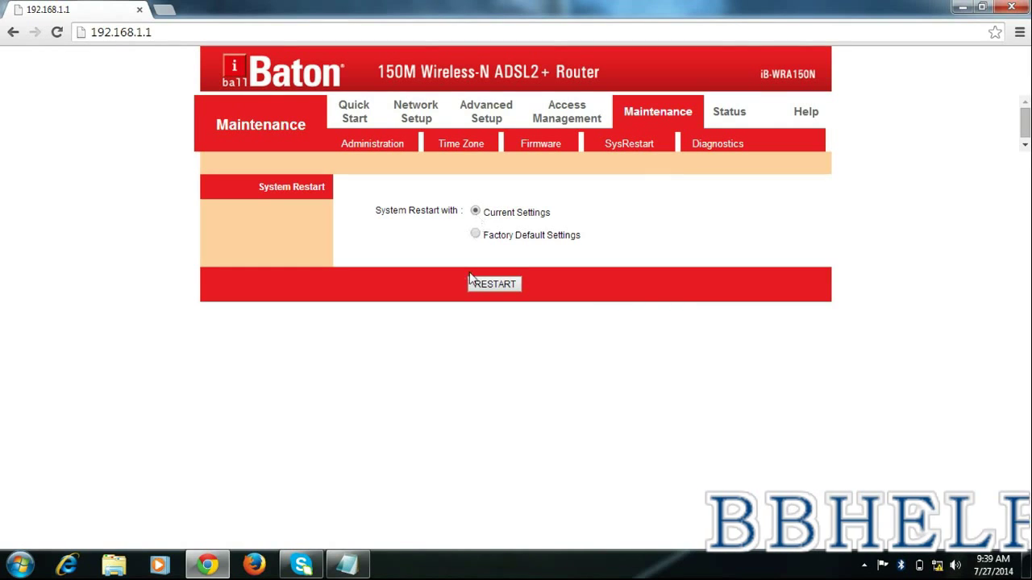
left_click(494, 283)
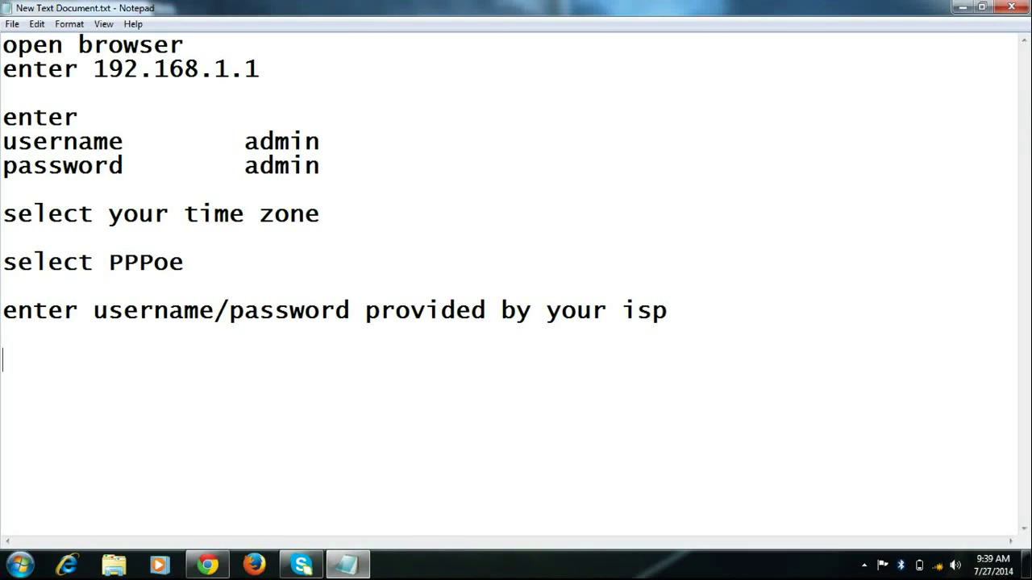
Type the note 'after reboot modem is ready to' on a new line
type("after reboot mo")
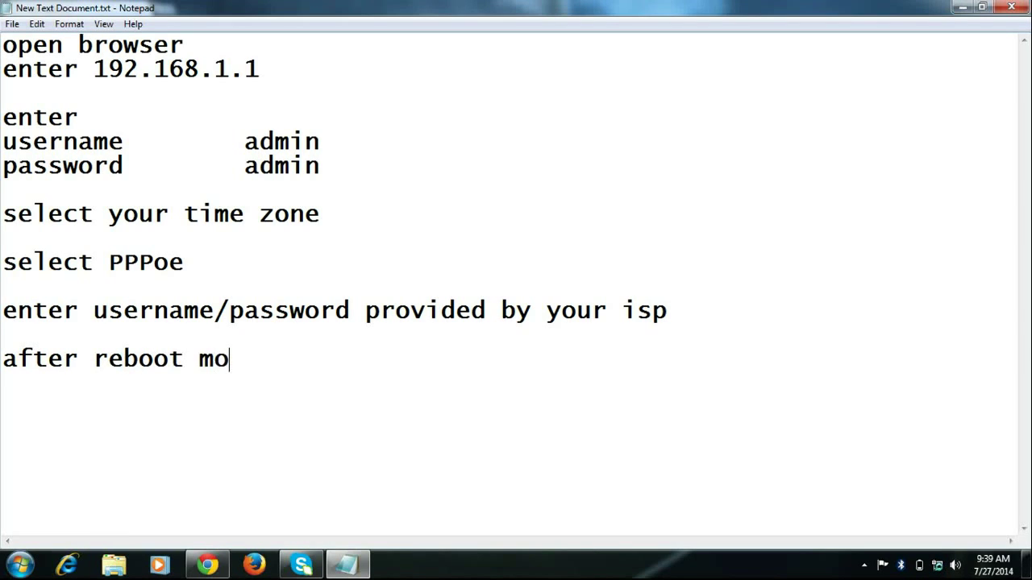
type("dem is ready o u")
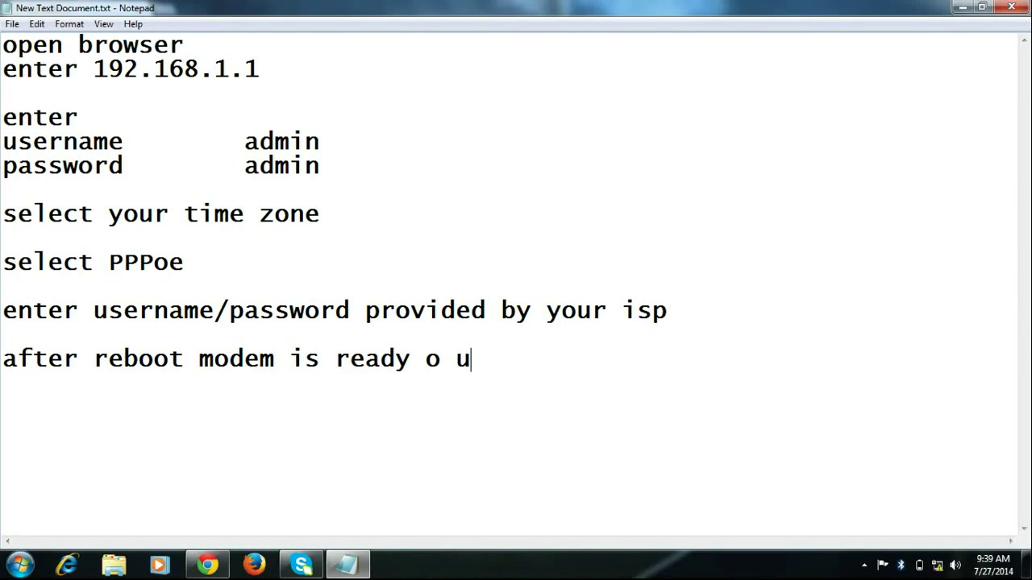
type("t")
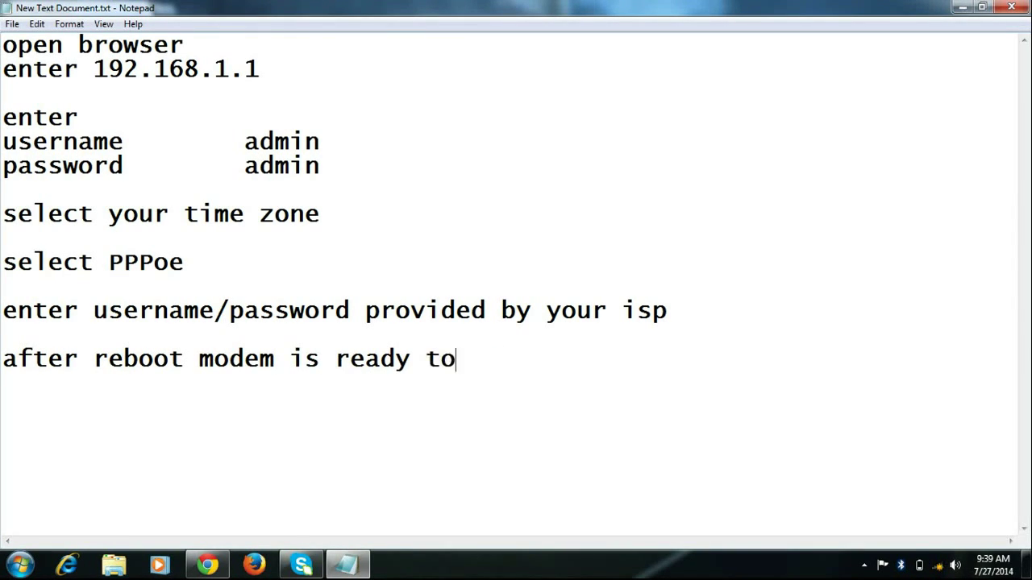